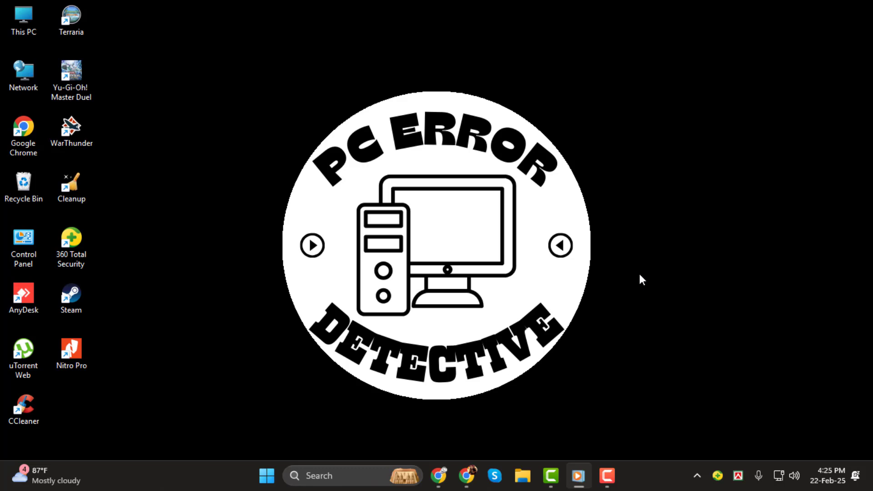
pyautogui.moveTo(642, 283)
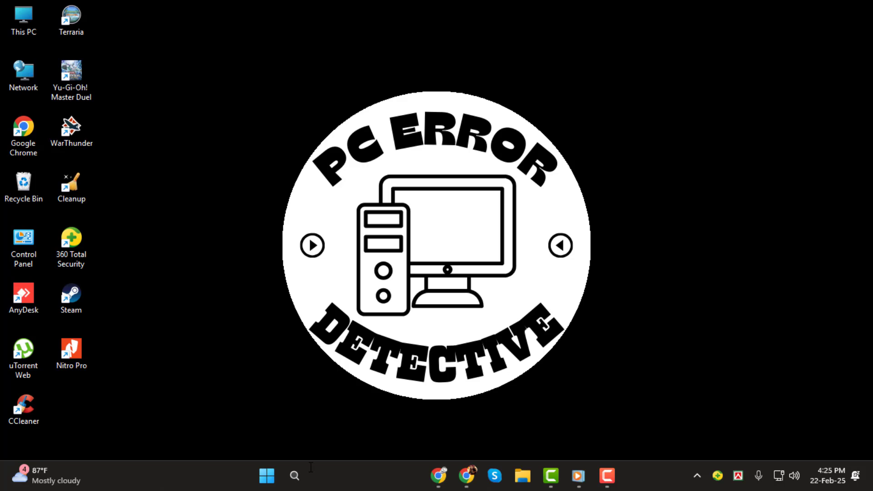
# Launch Control Panel from the desktop shortcut, showing All Control Panel Items as large icons.
pyautogui.click(267, 475)
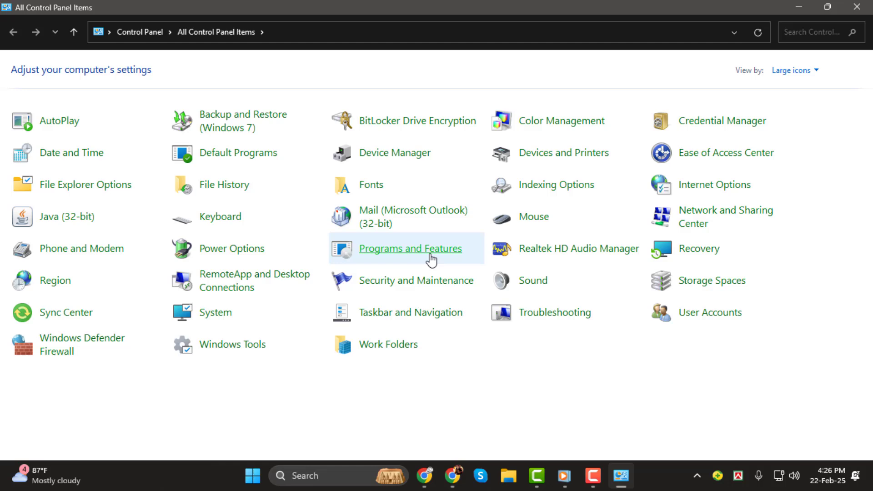
# Go to Programs and Features and select CCleaner (Piriform, v6.33) in the installed list.
pyautogui.click(410, 249)
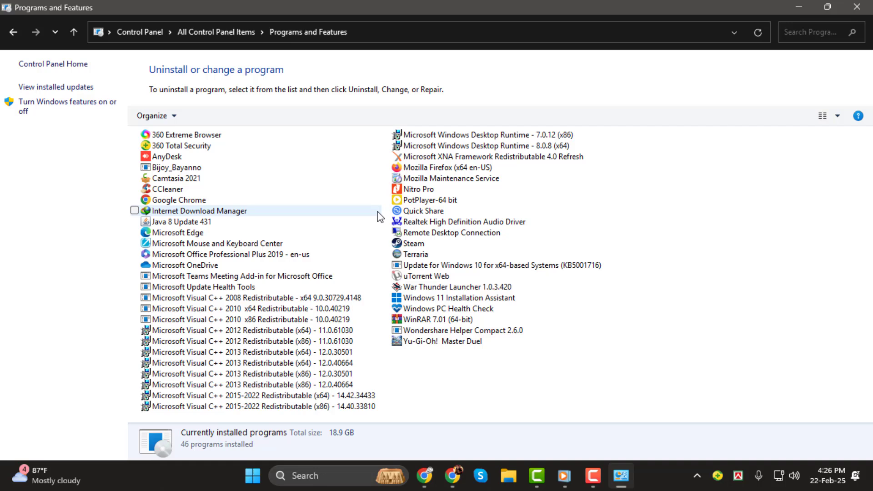
pyautogui.click(169, 189)
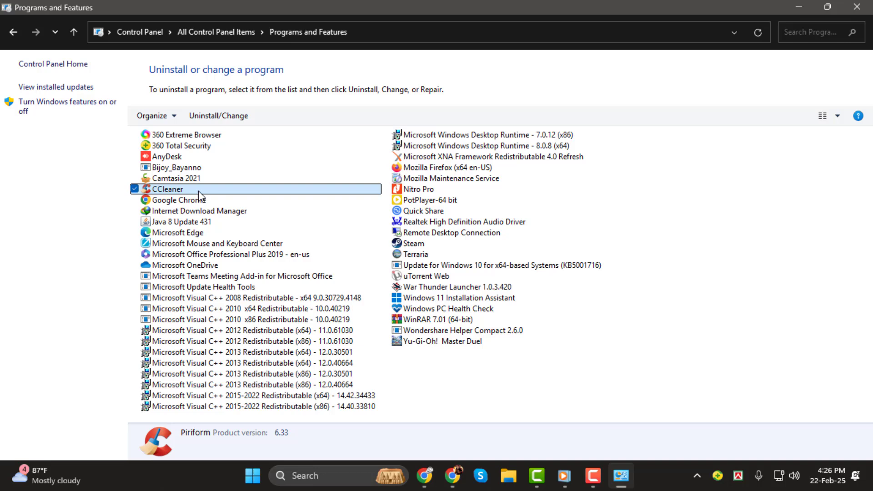
pyautogui.moveTo(186, 196)
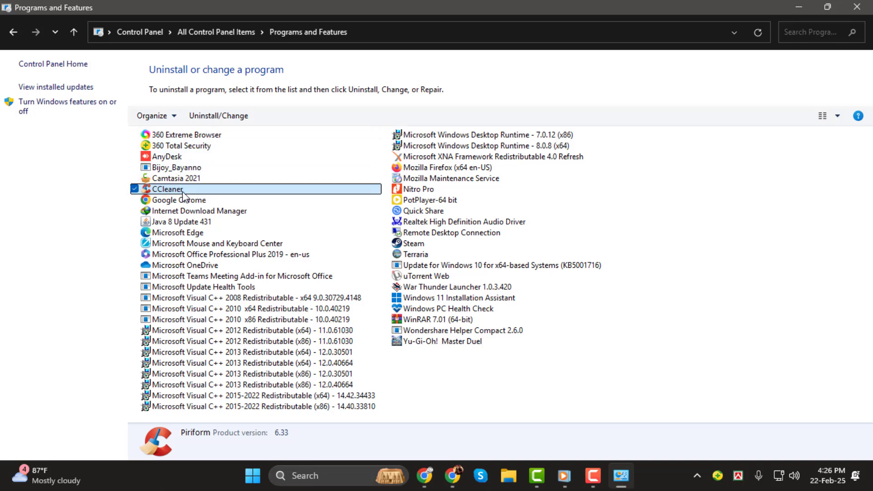
pyautogui.moveTo(218, 115)
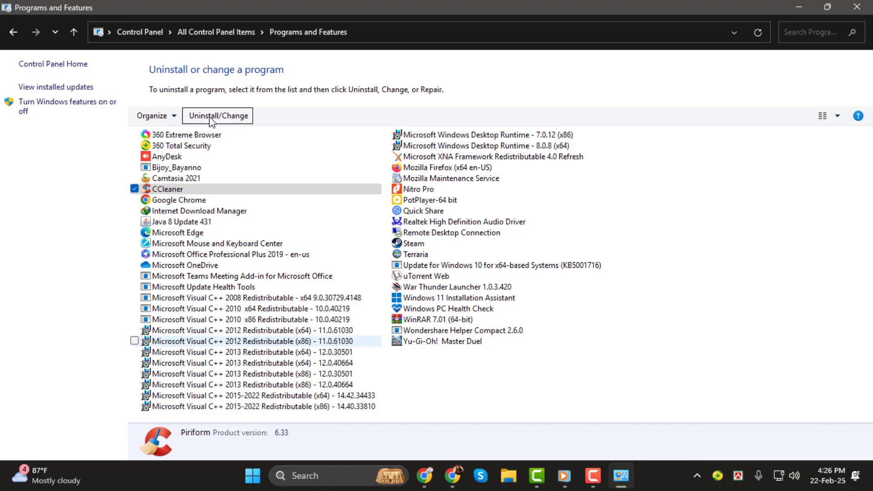
# Start Uninstall/Change for CCleaner v6.33 and confirm Next so removal begins.
pyautogui.click(217, 115)
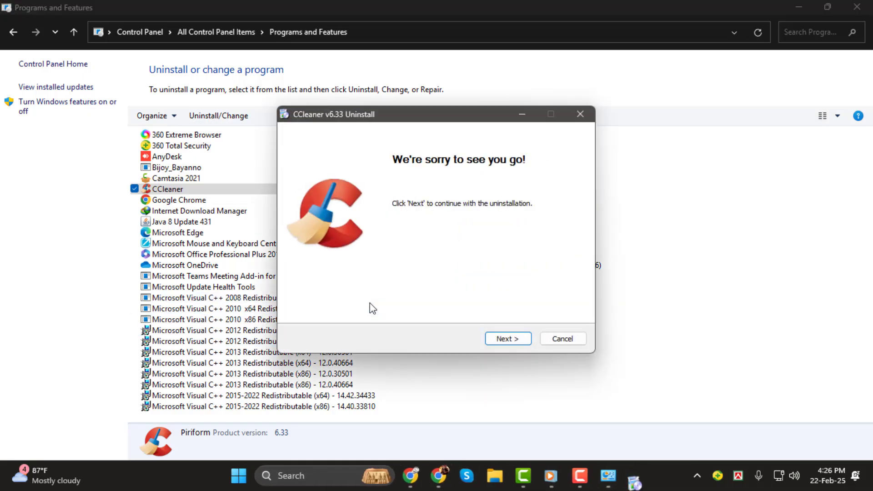
pyautogui.click(507, 339)
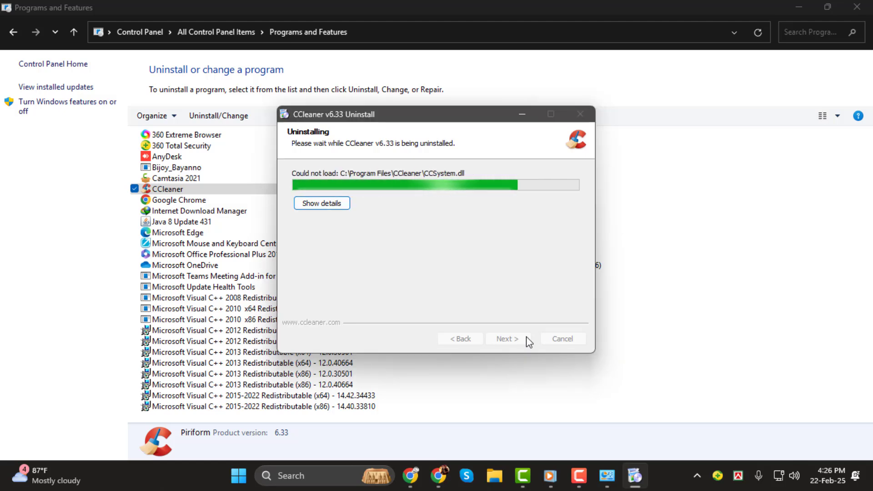
pyautogui.moveTo(485, 261)
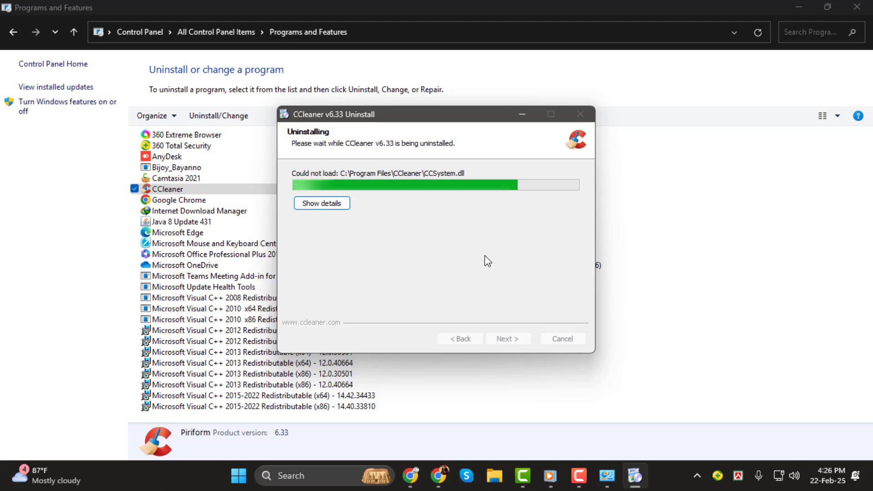
pyautogui.moveTo(730, 296)
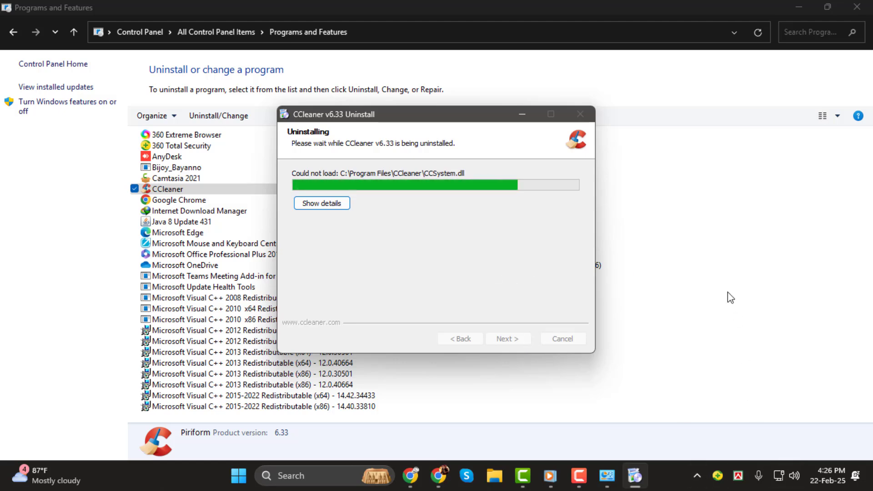